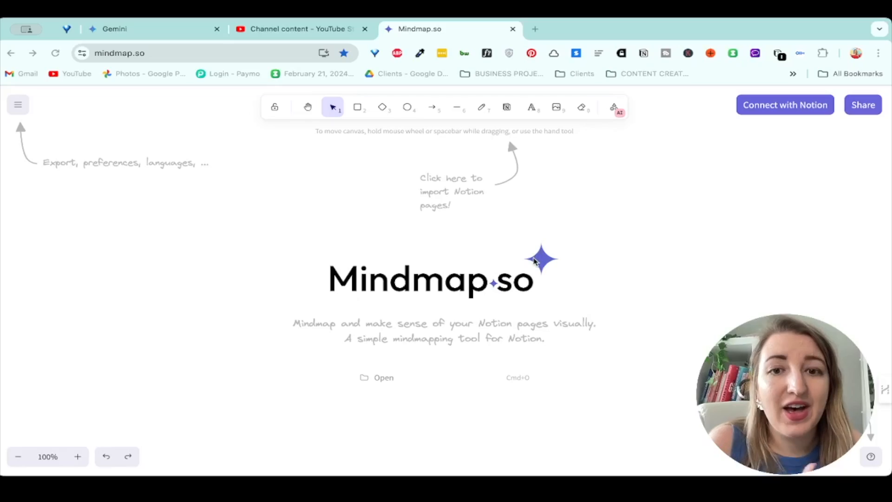
mouse_move(793, 253)
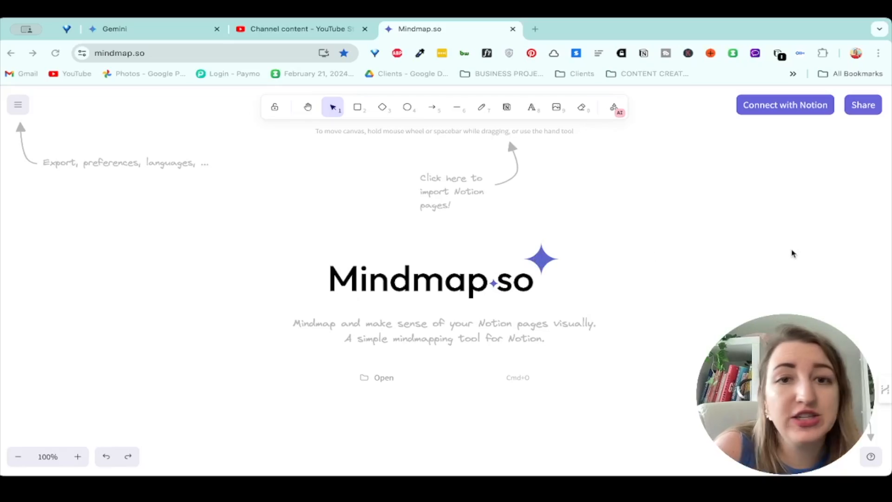
mouse_move(789, 253)
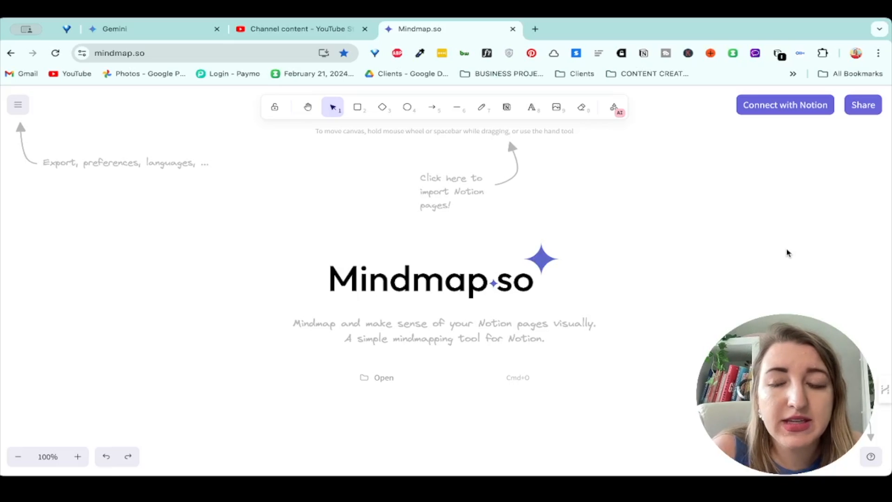
Start linking Mindmap.so to a Notion account with the top-right Connect with Notion button
click(785, 105)
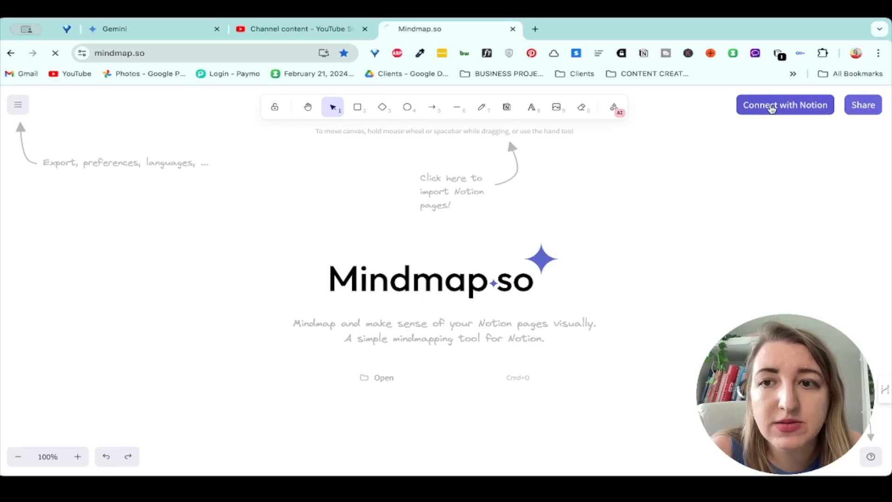
Allow Mindmap.so access to only the ADHD Resources Notion page and return to the canvas
click(784, 105)
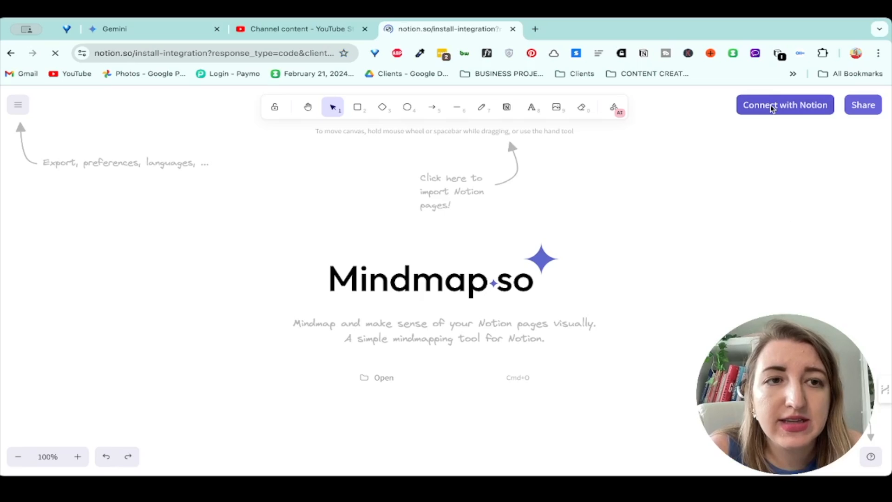
click(785, 105)
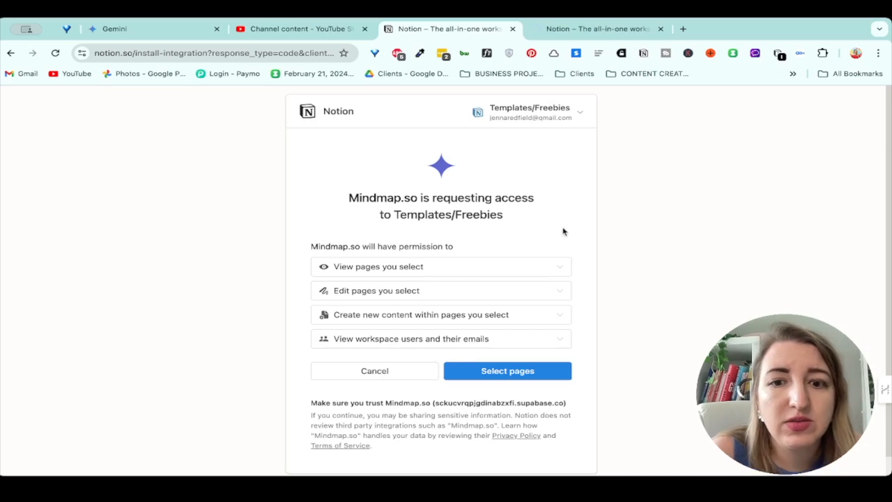
click(506, 370)
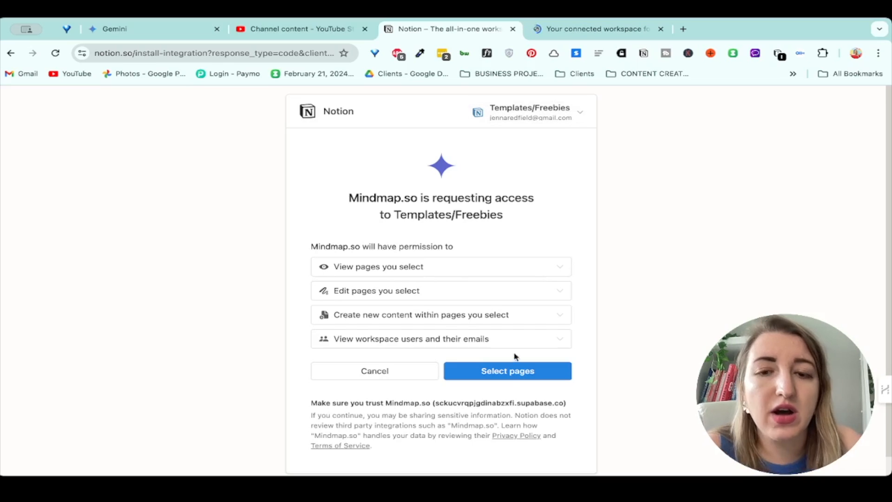
click(506, 370)
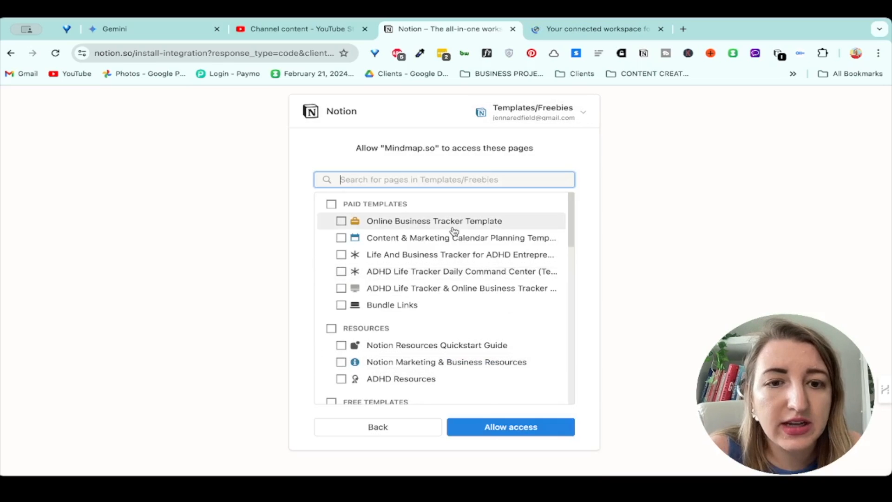
scroll(down, 3)
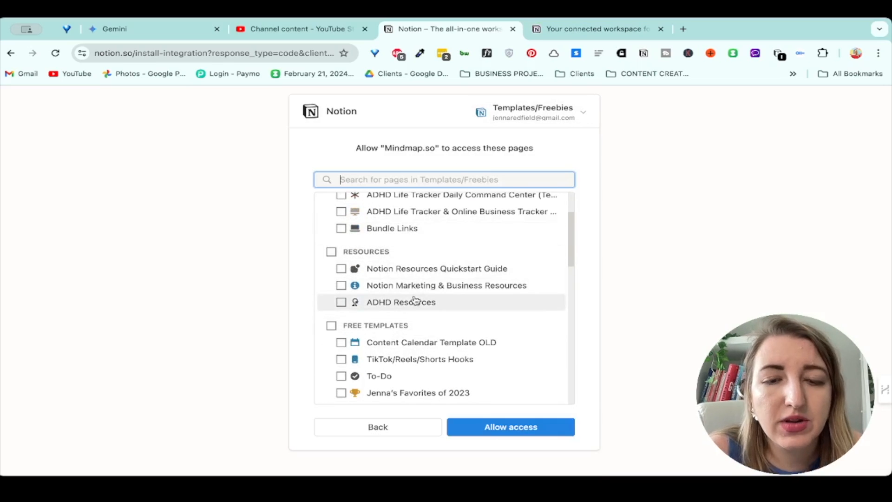
scroll(down, 3)
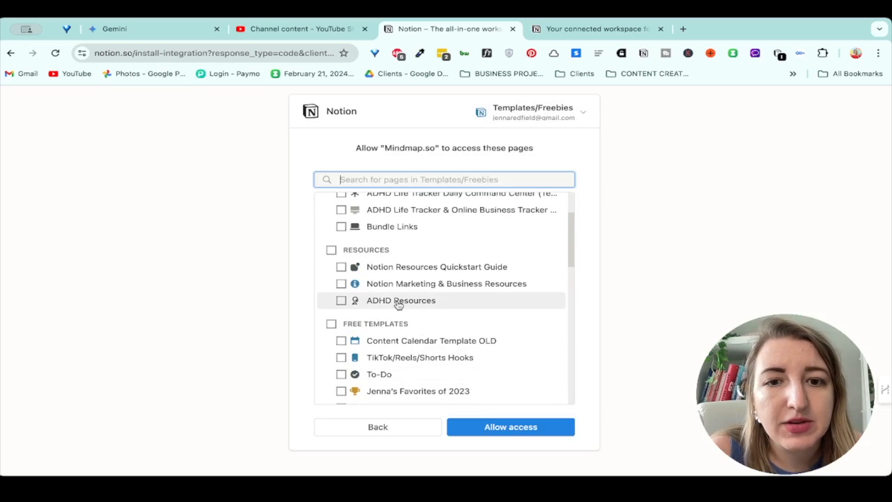
click(340, 301)
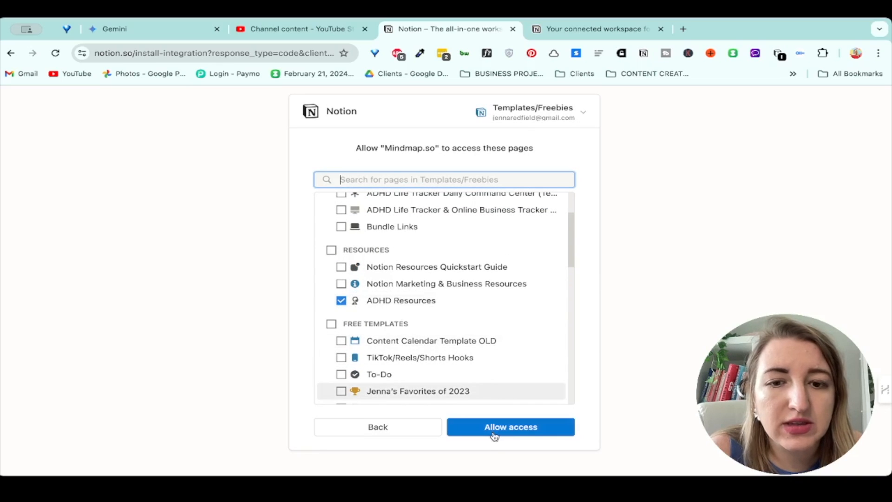
click(510, 427)
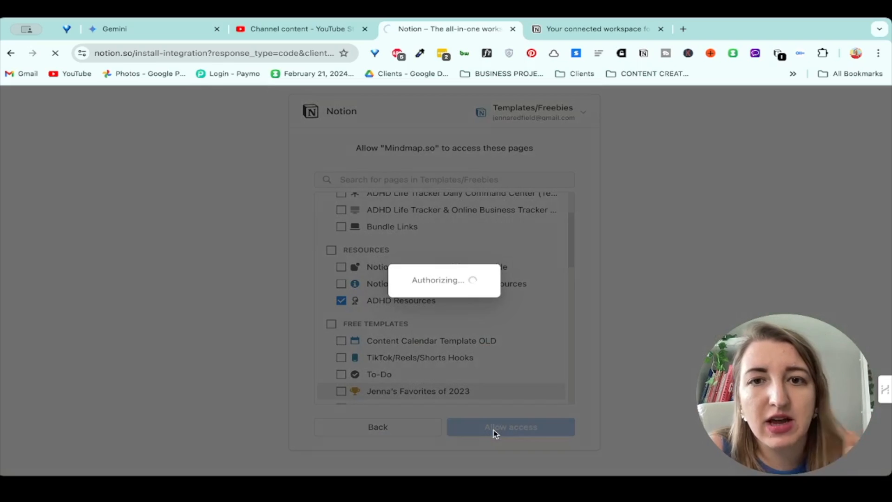
click(509, 426)
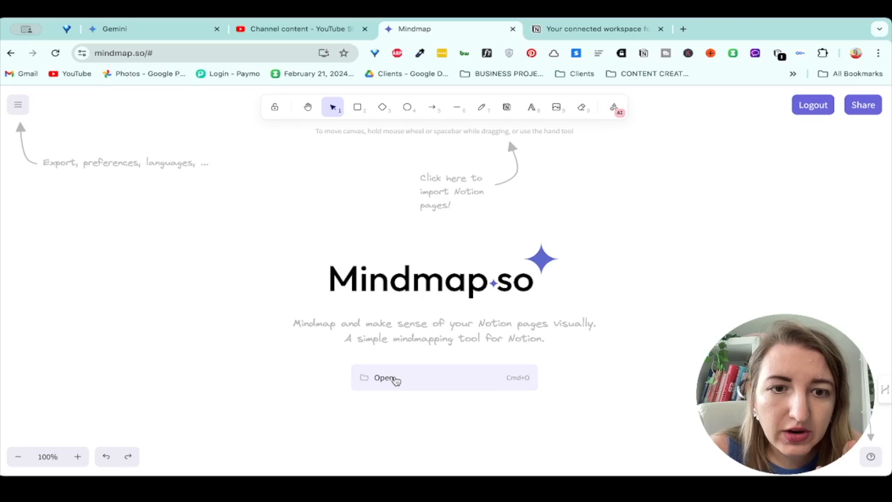
mouse_move(438, 319)
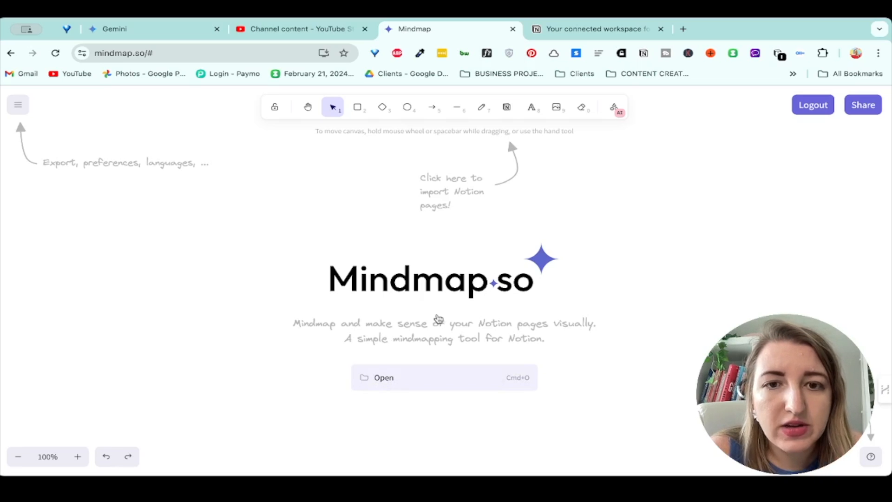
click(383, 378)
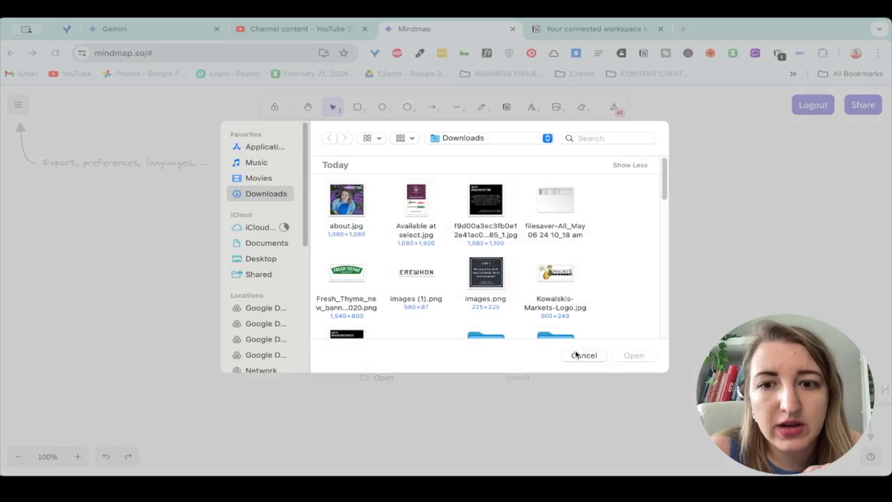
click(584, 355)
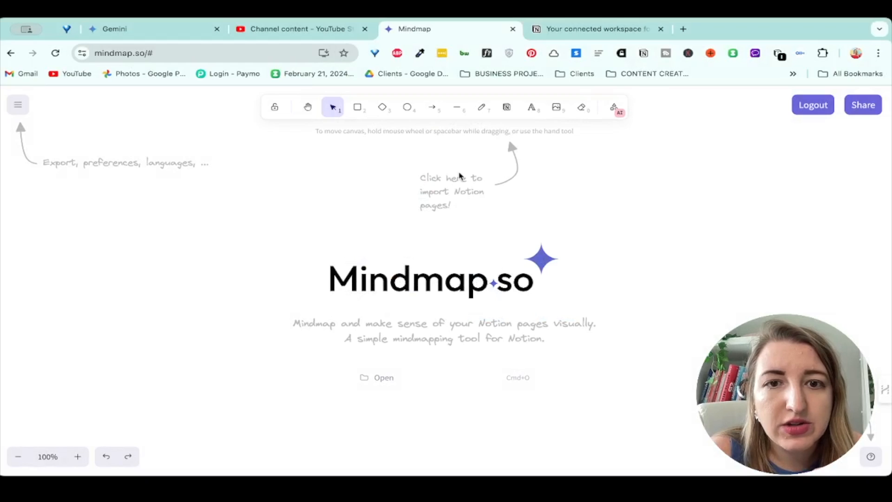
click(308, 107)
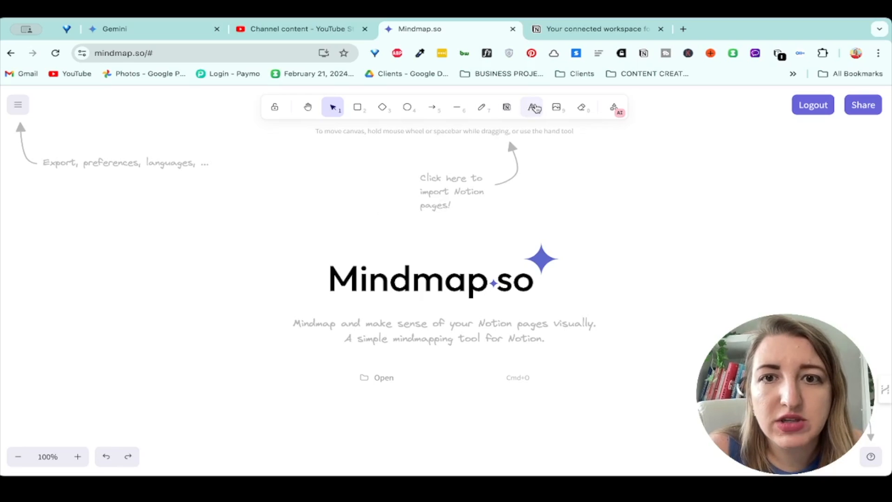
Add a 'Testing 123' text label on the canvas and nudge it slightly upward
click(531, 107)
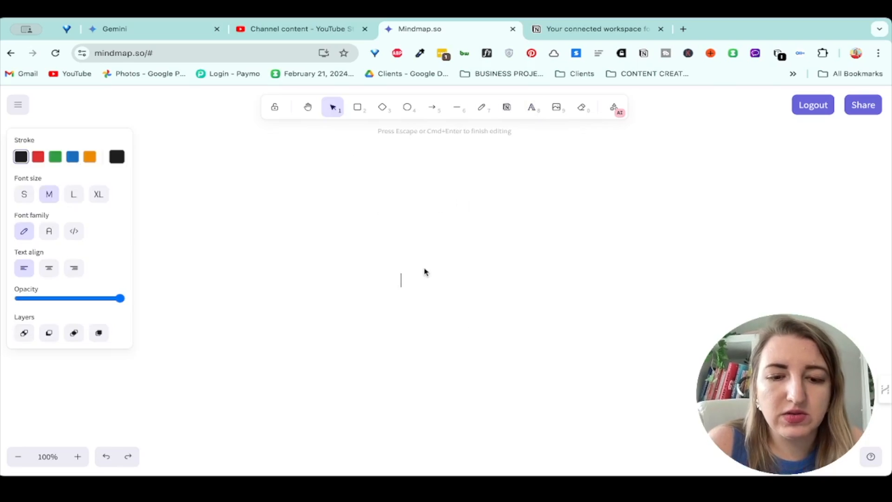
text(Testing 123)
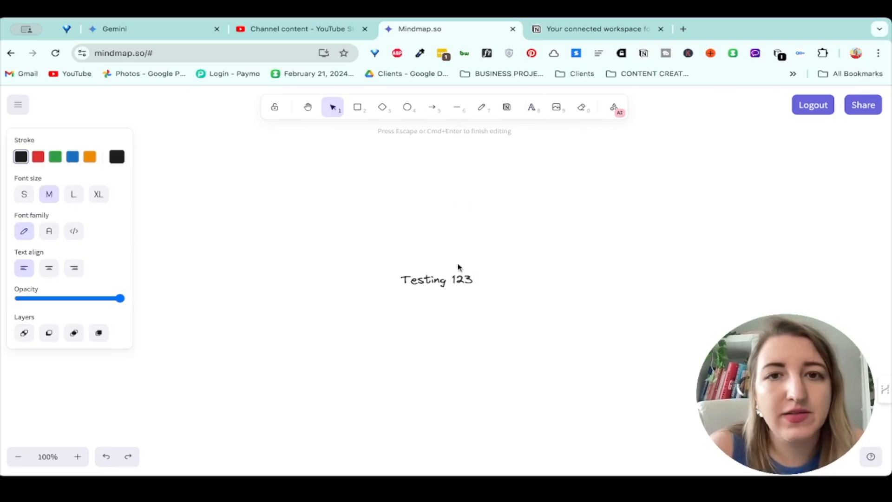
click(436, 279)
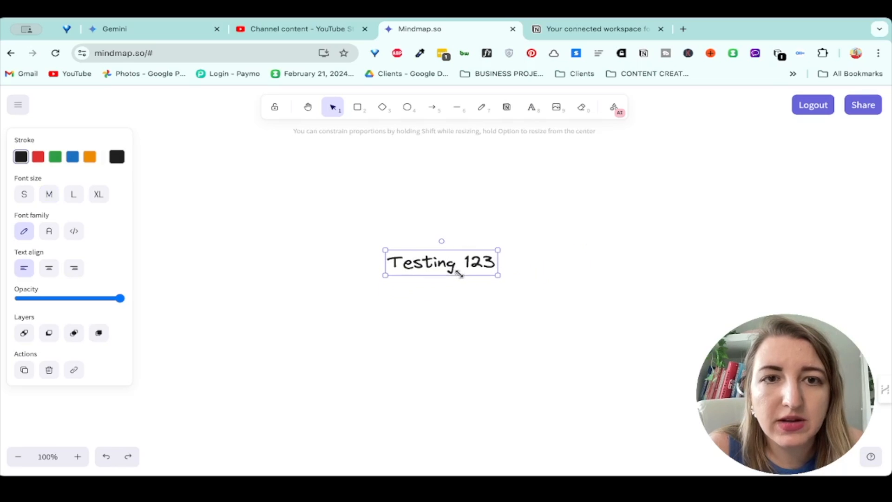
drag(441, 262, 445, 240)
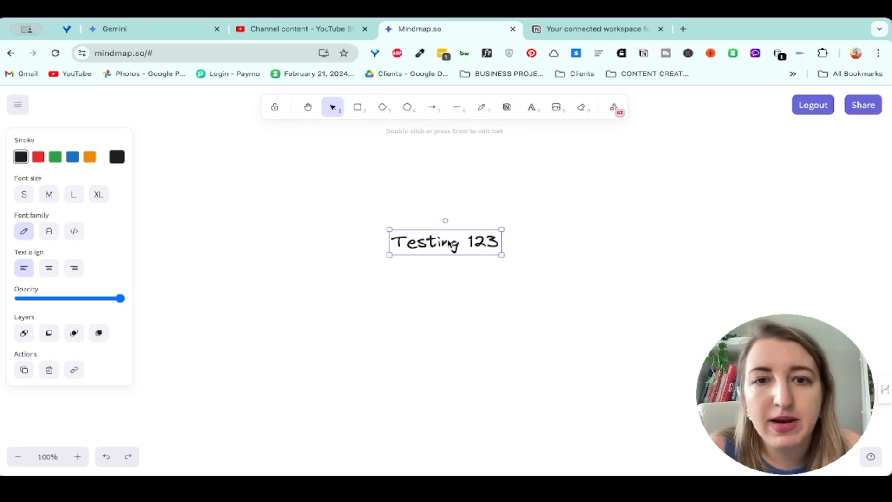
mouse_move(479, 195)
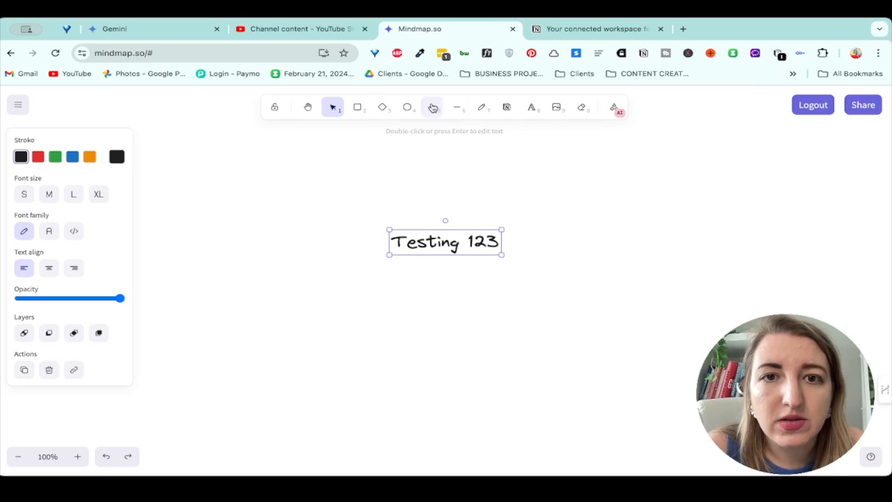
Draw an arrow from Testing 123 to the upper right and add a 'Category 1' label there
drag(503, 240, 623, 206)
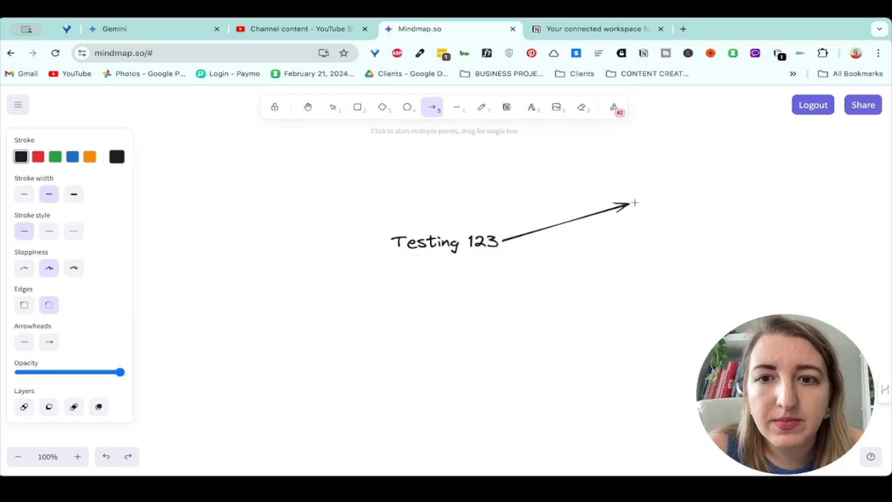
click(531, 108)
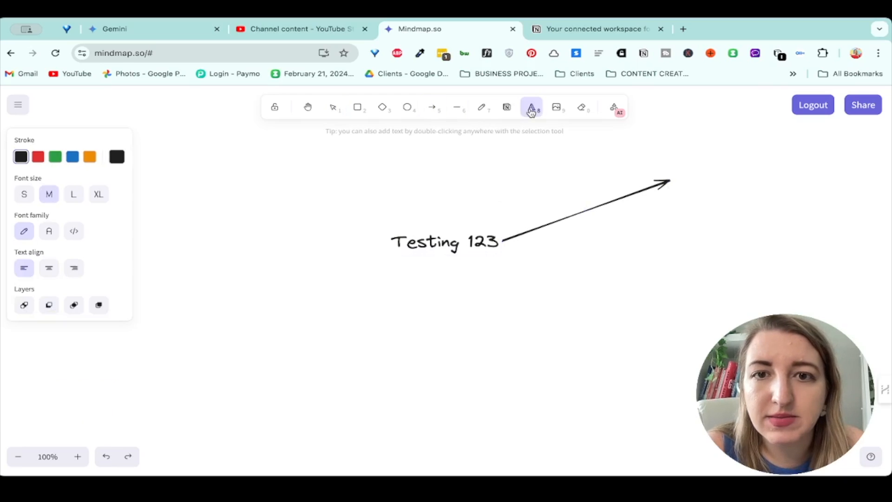
click(333, 107)
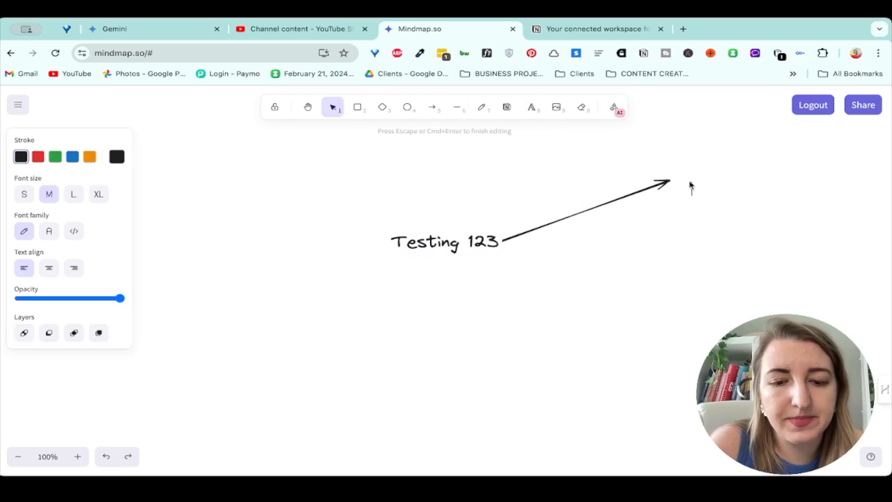
text(Category 1)
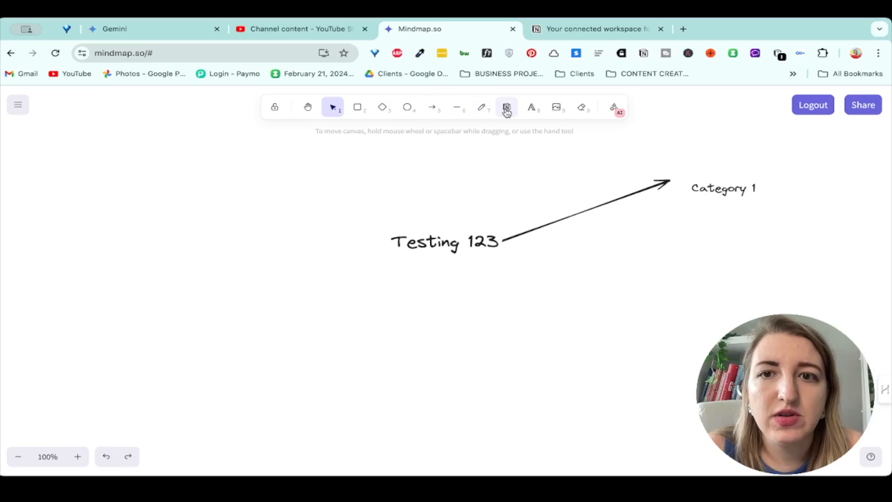
Embed the Notion page 'How to ADHD' (search 'adhd'), move it under Category 1, and shrink it
click(506, 108)
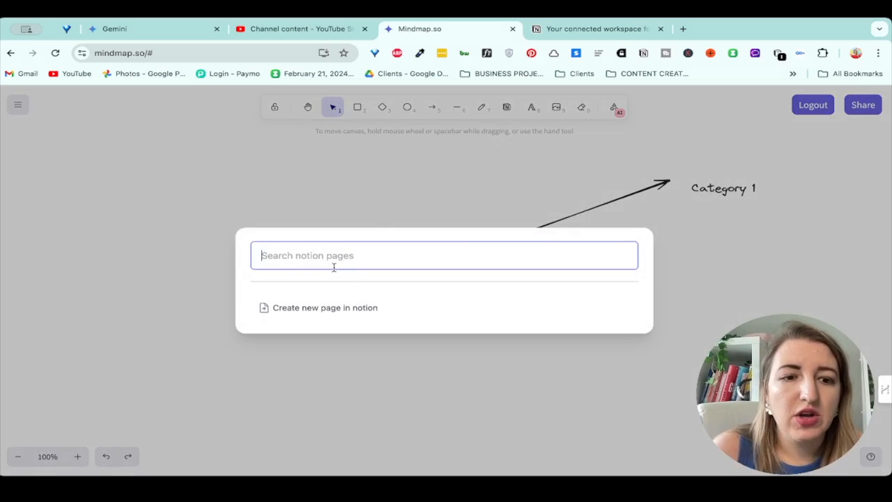
text(adhd)
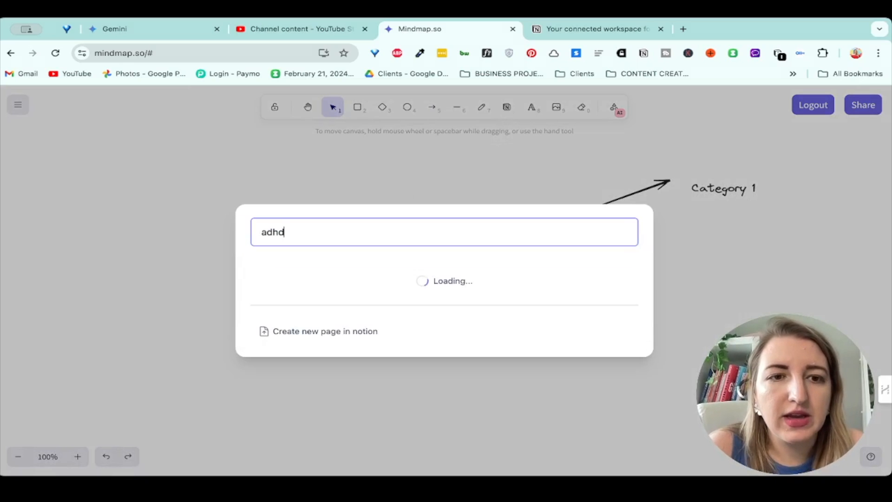
mouse_move(278, 256)
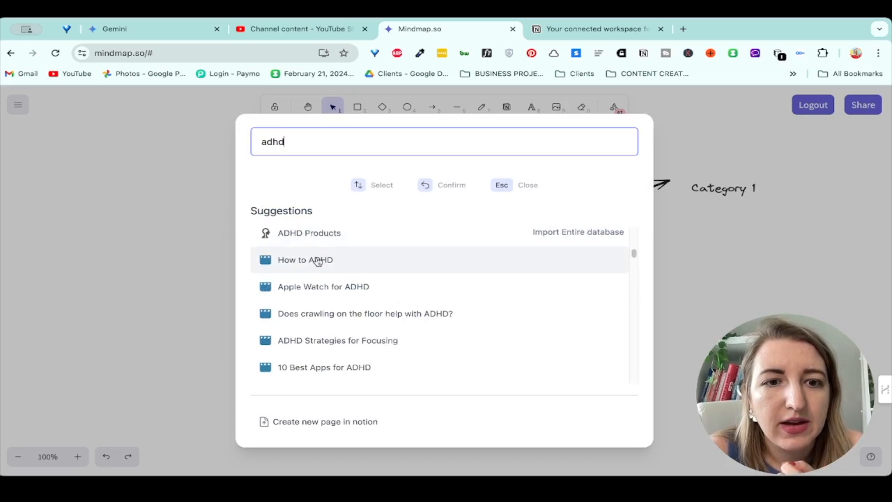
click(305, 259)
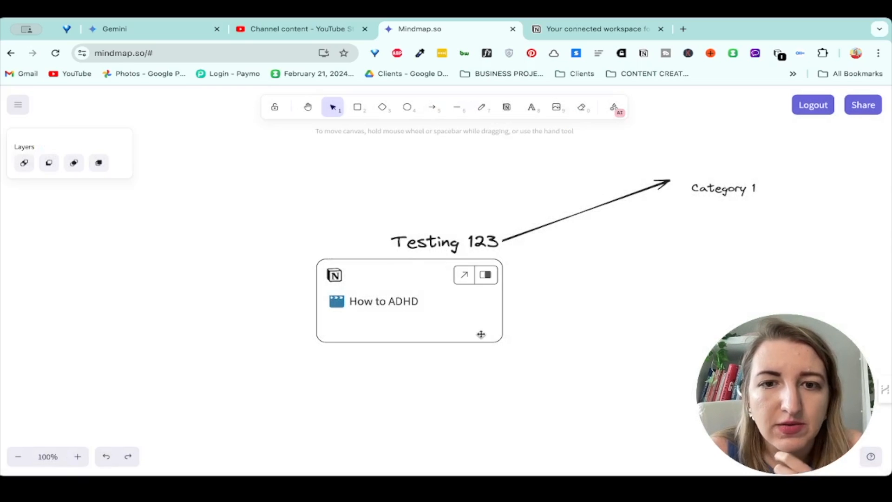
drag(409, 301, 751, 248)
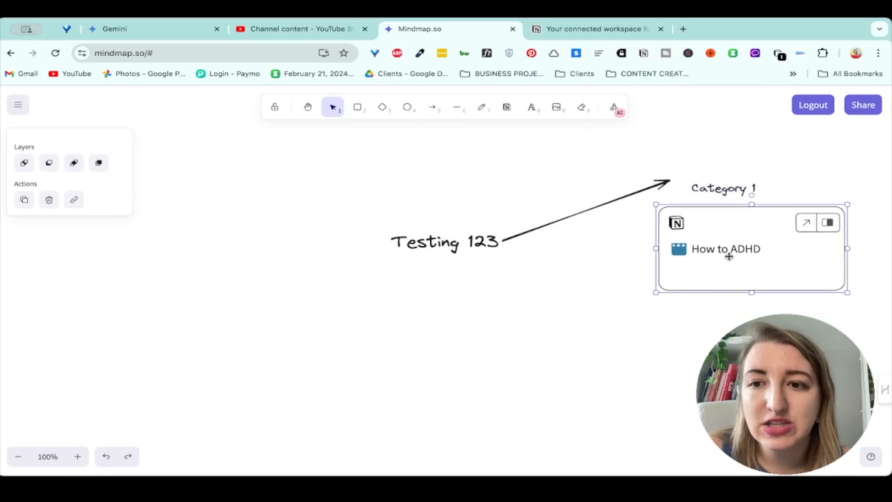
drag(848, 291, 773, 271)
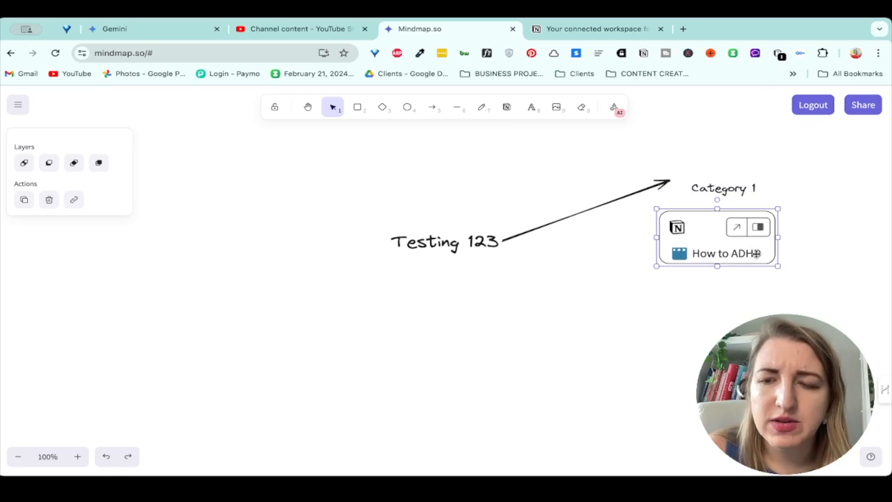
click(757, 226)
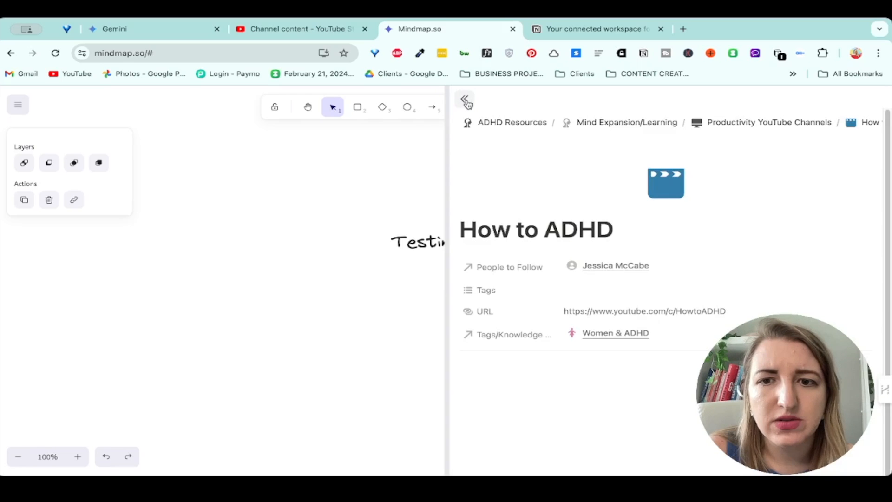
click(465, 100)
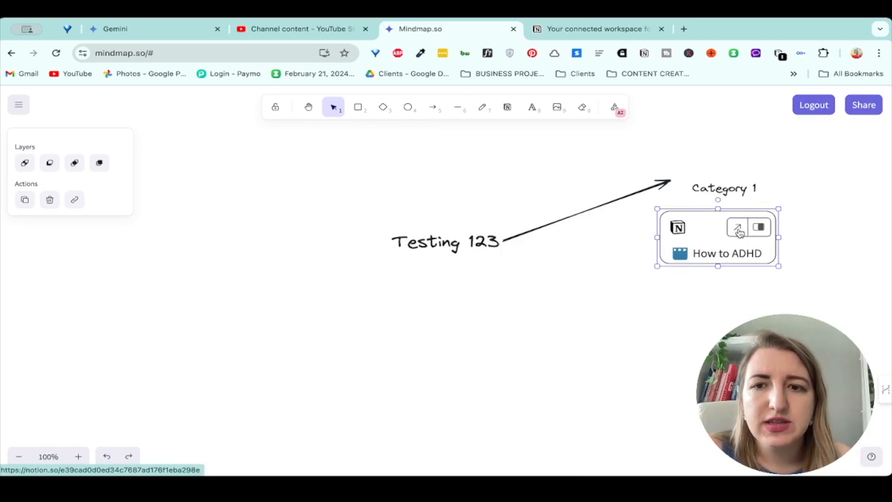
drag(781, 268, 763, 259)
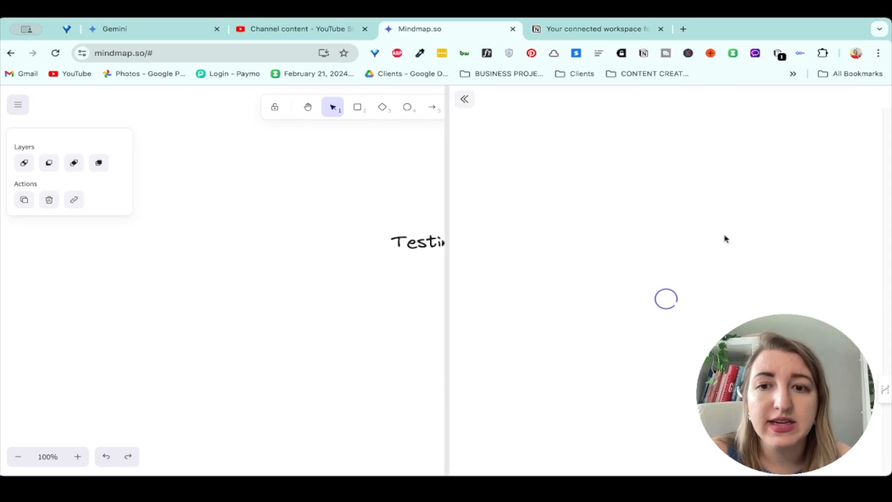
mouse_move(469, 123)
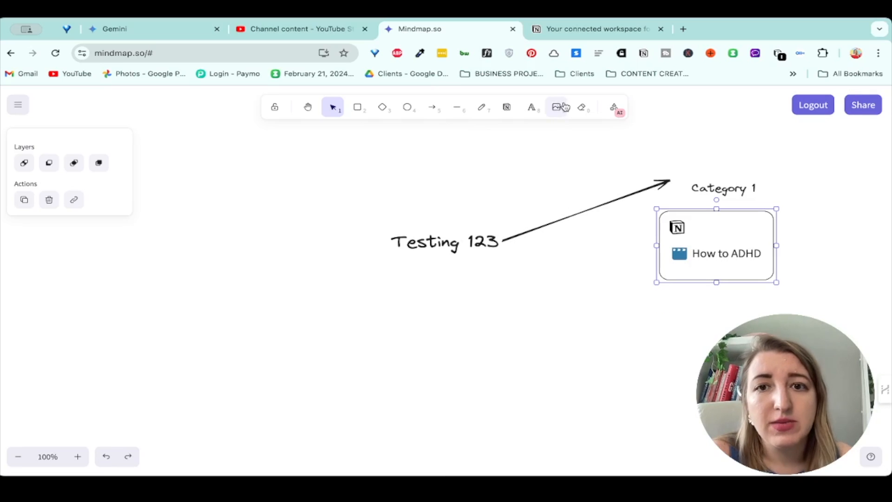
click(556, 107)
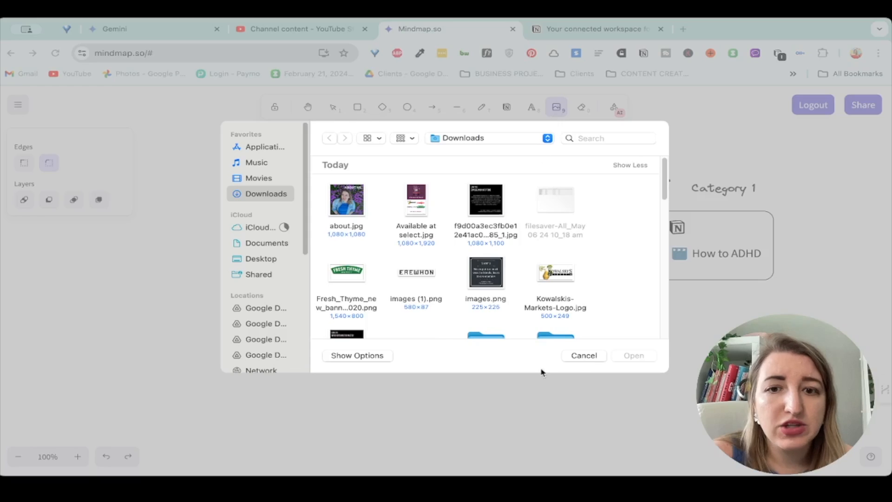
click(584, 355)
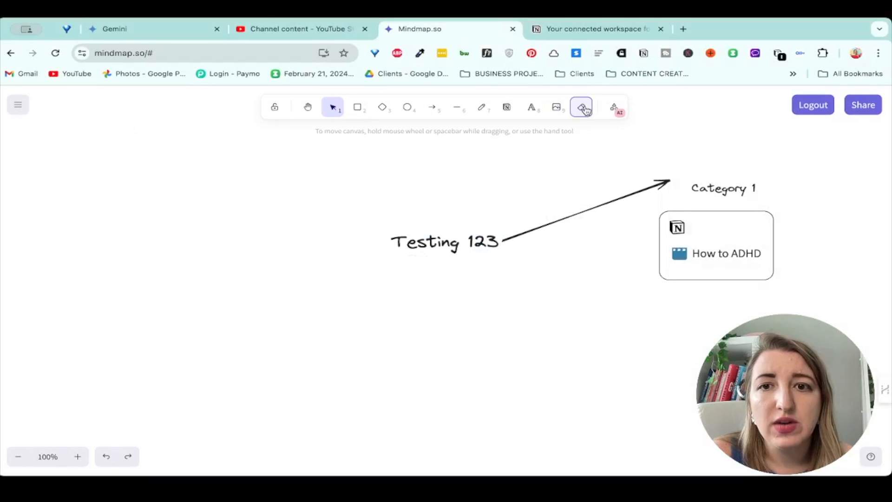
click(581, 106)
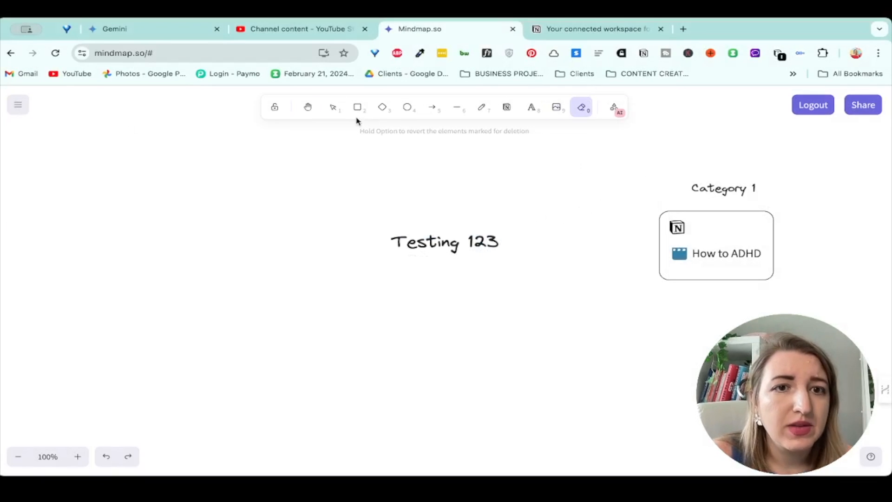
mouse_move(438, 119)
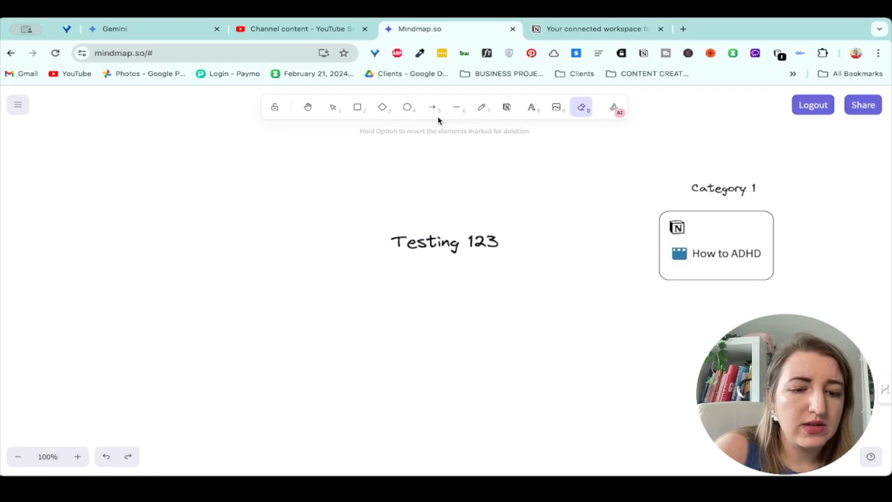
Draw a red arrow from Testing 123 to the How to ADHD card, trying then reverting sloppiness
click(432, 107)
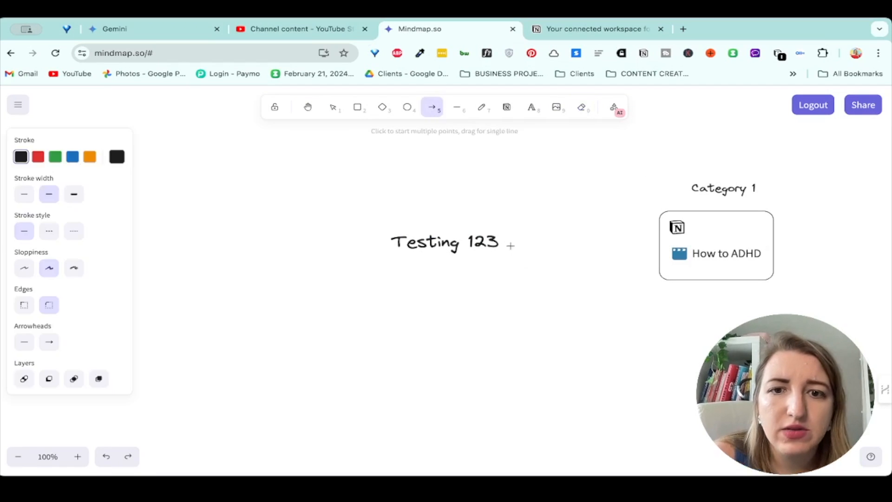
drag(509, 238, 660, 228)
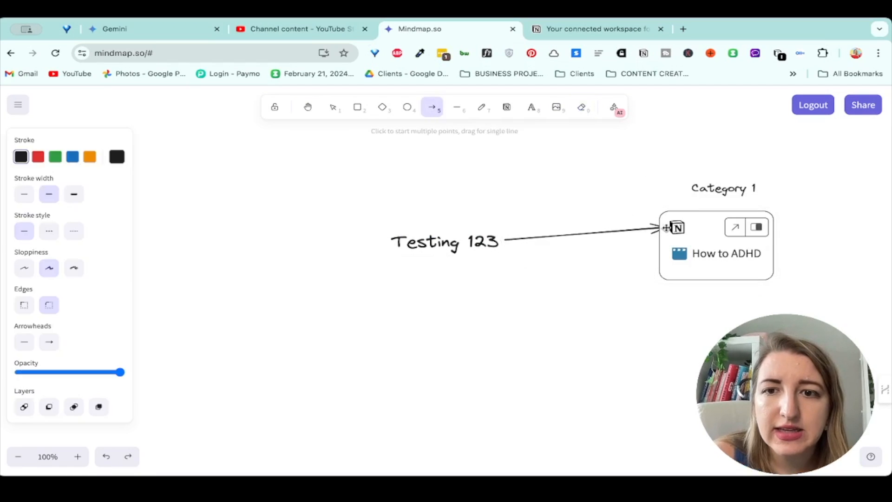
click(333, 106)
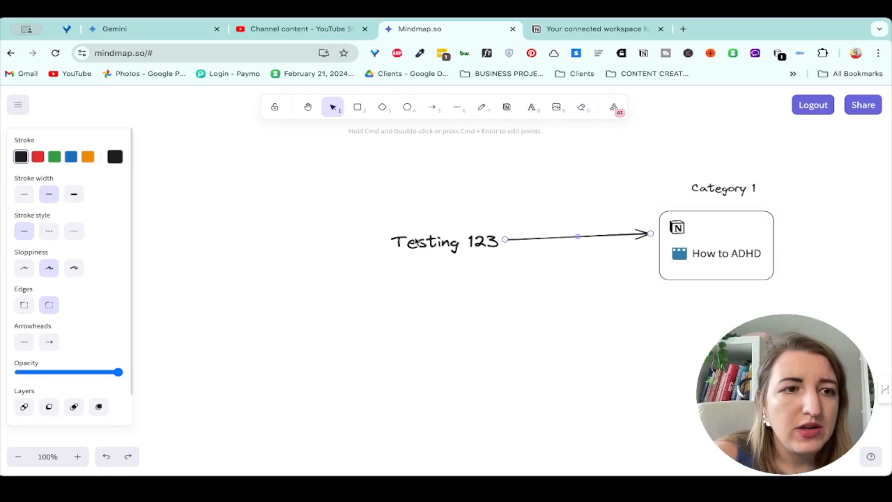
click(37, 156)
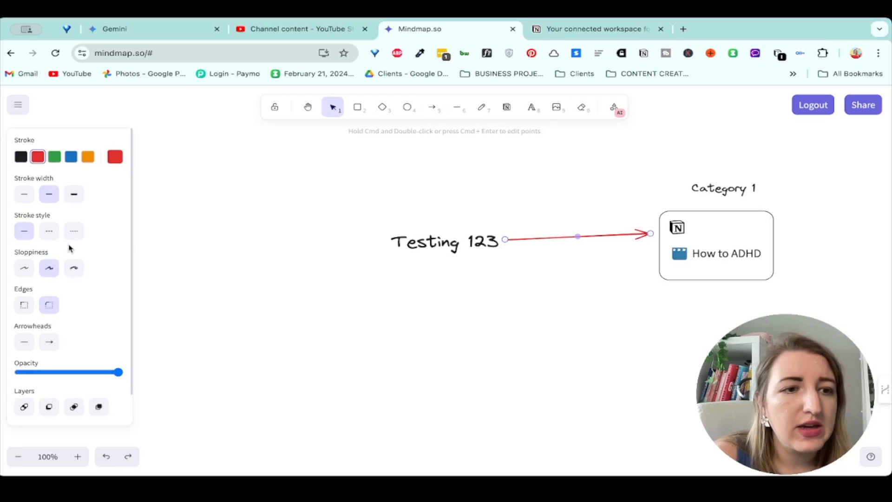
click(74, 240)
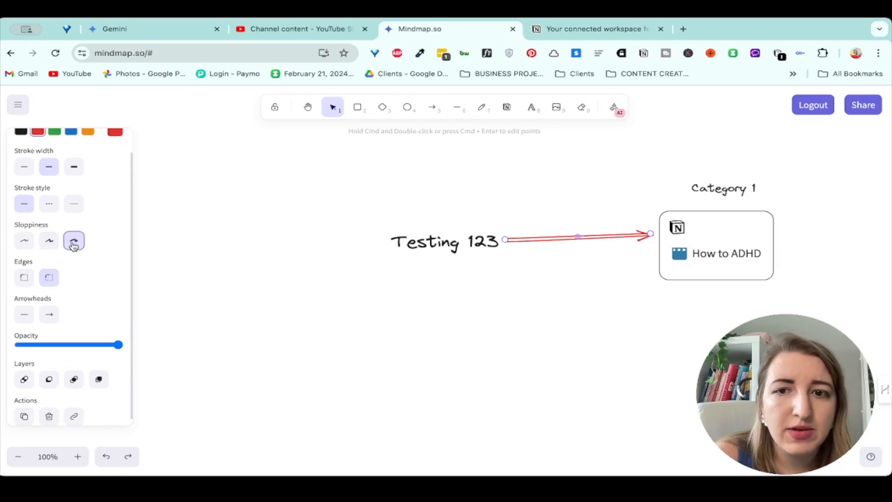
click(49, 234)
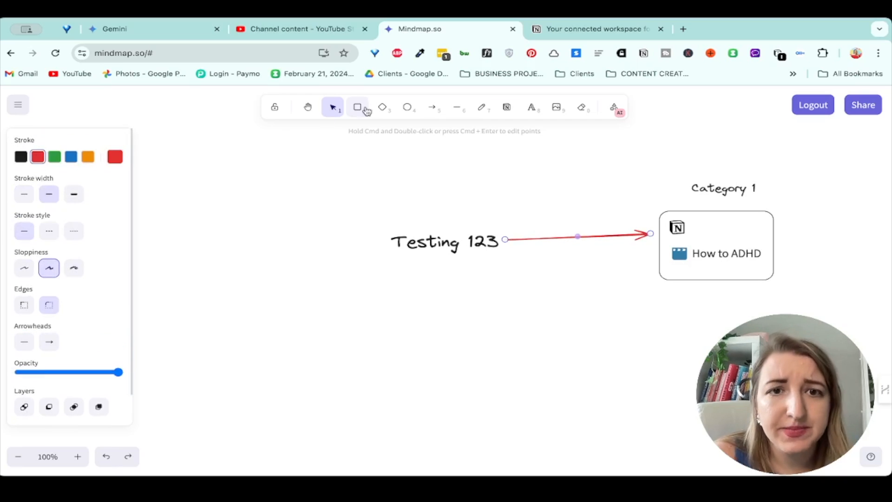
Box Testing 123 in a red rectangle and draw a green diamond to its left
click(357, 107)
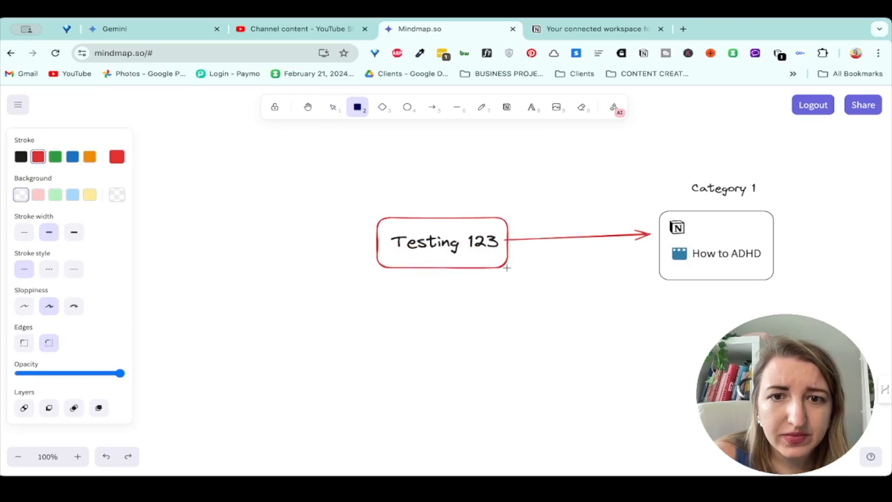
click(443, 241)
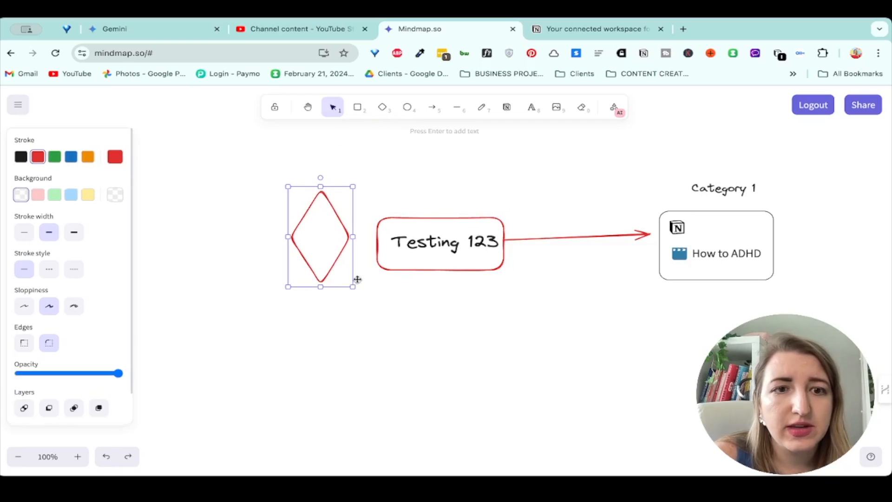
click(53, 156)
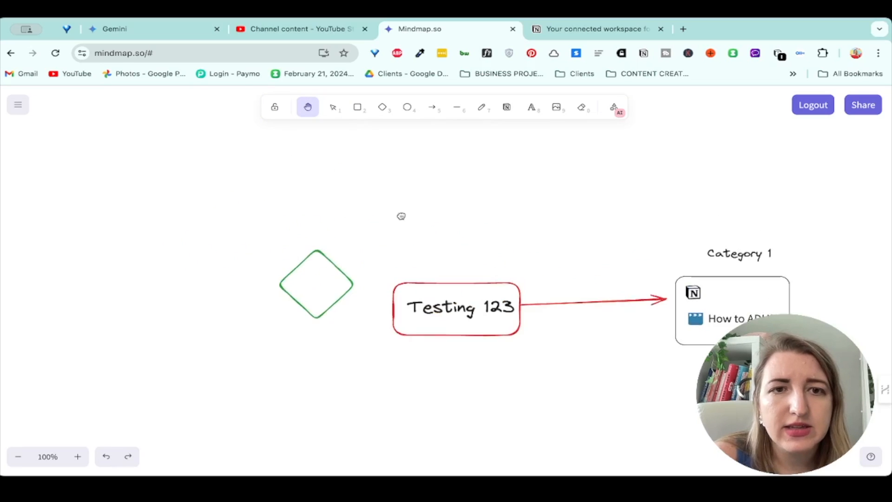
drag(401, 216, 367, 310)
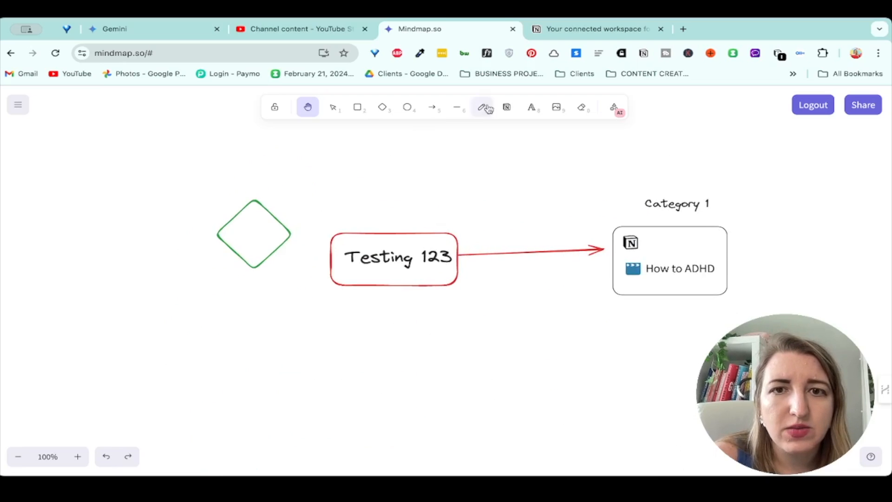
click(482, 107)
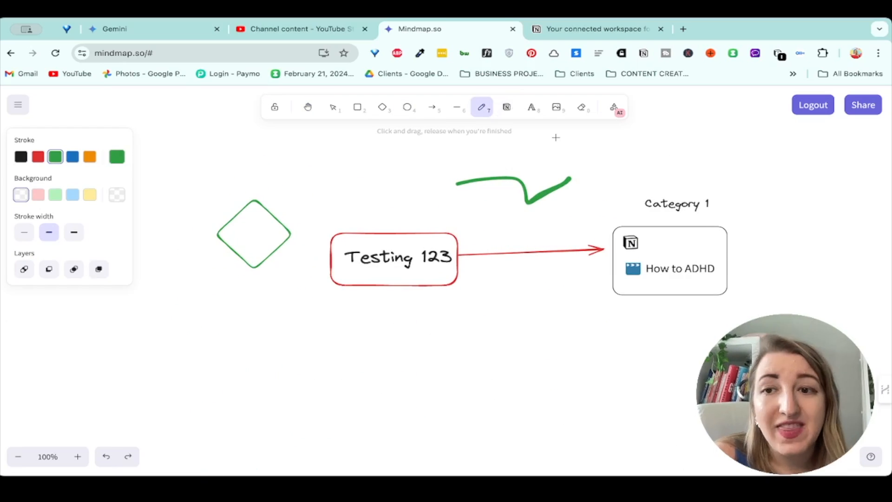
mouse_move(588, 158)
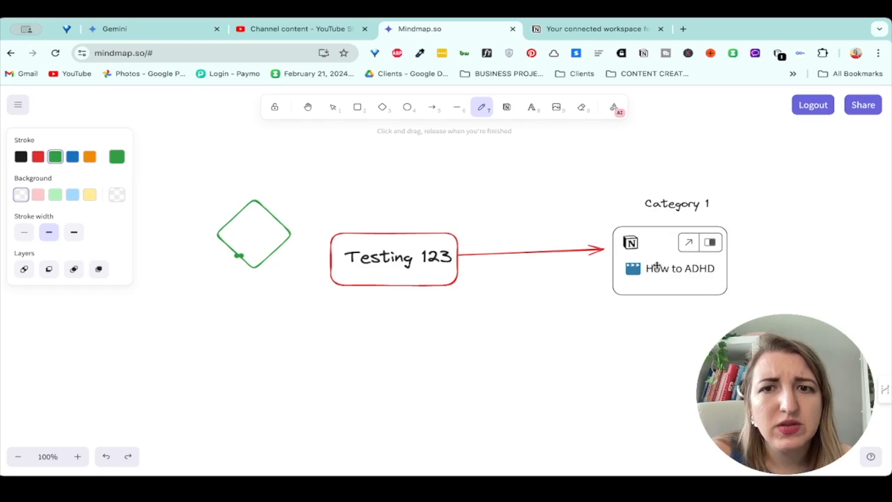
Try placing a Web Embed with a website URL, which Mindmap.so refuses as not allowed
click(614, 107)
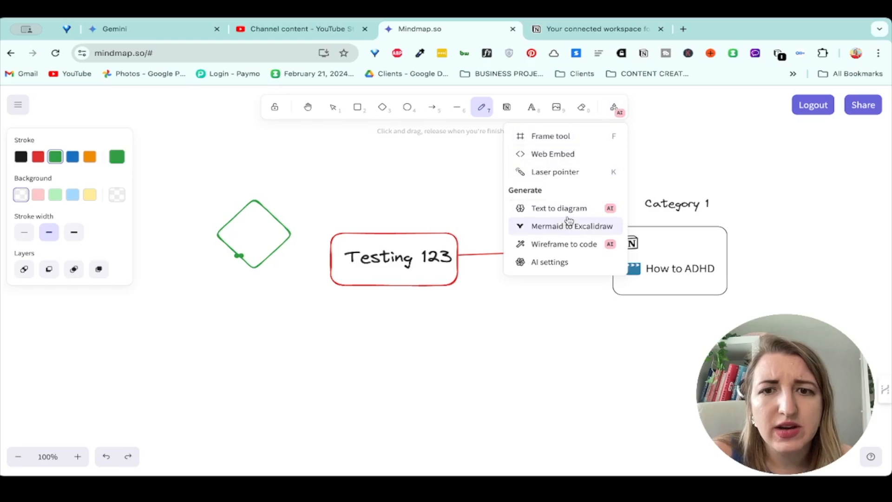
mouse_move(566, 244)
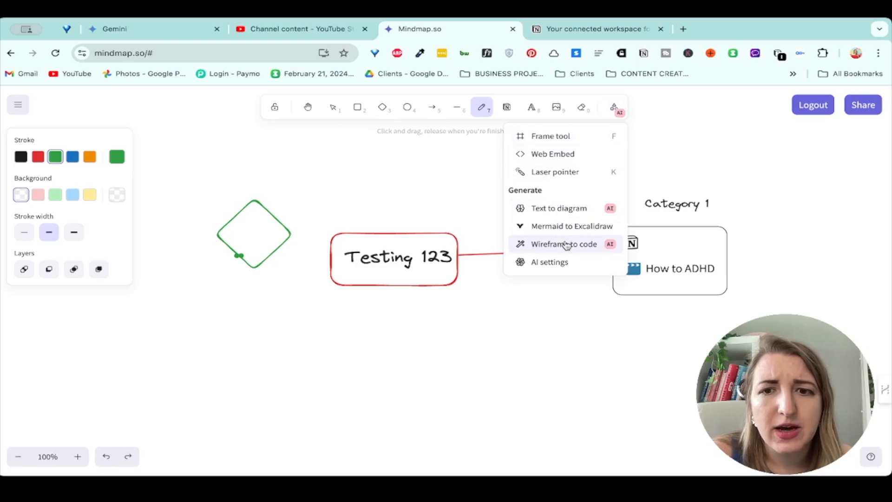
mouse_move(559, 207)
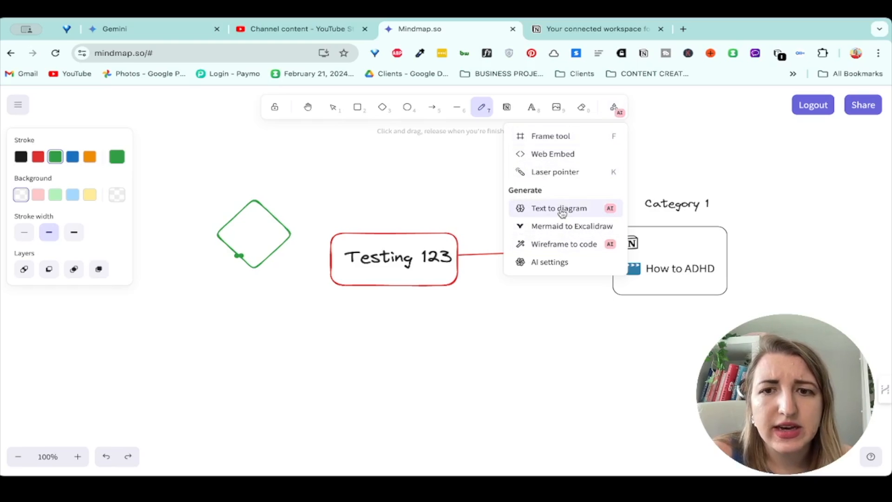
mouse_move(552, 153)
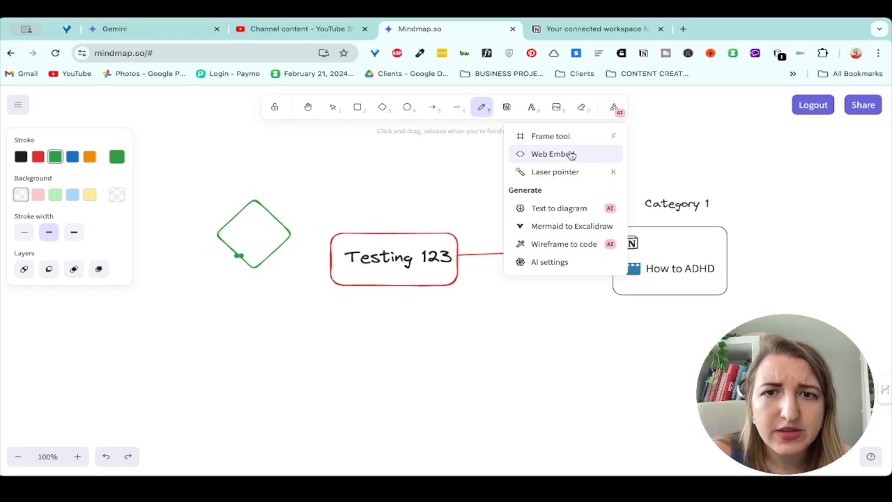
mouse_move(571, 162)
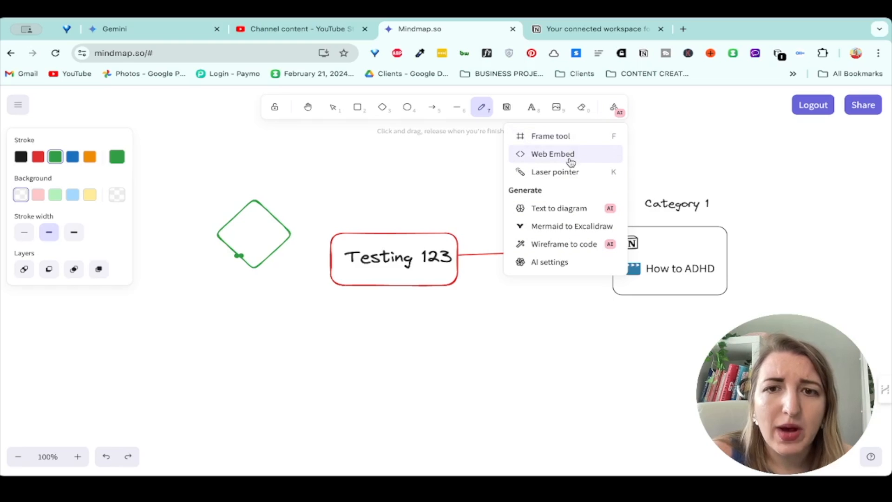
click(551, 154)
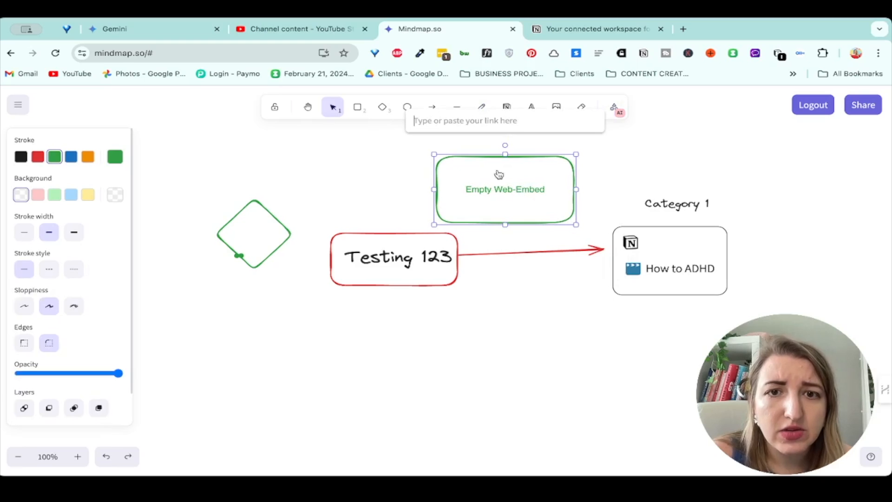
text(https://jennaredfield.com)
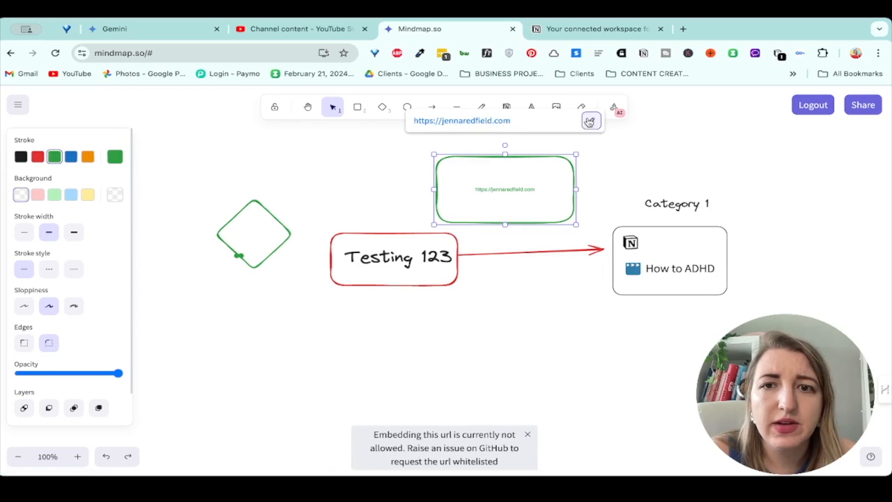
text(https://www)
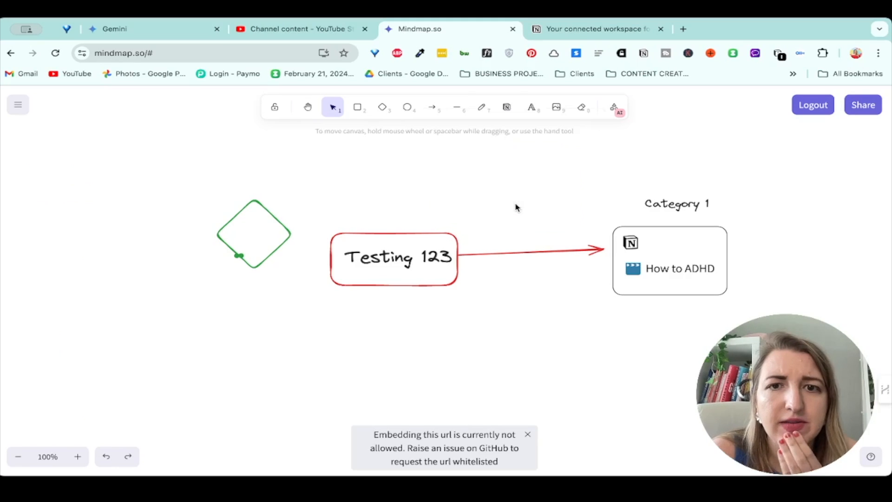
Open and close the Text to diagram generator, then reopen the extra tools menu
click(613, 107)
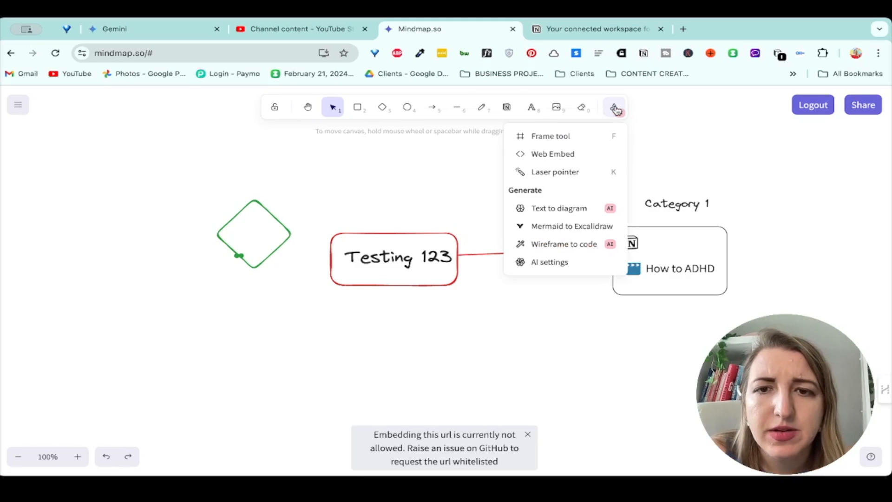
click(558, 208)
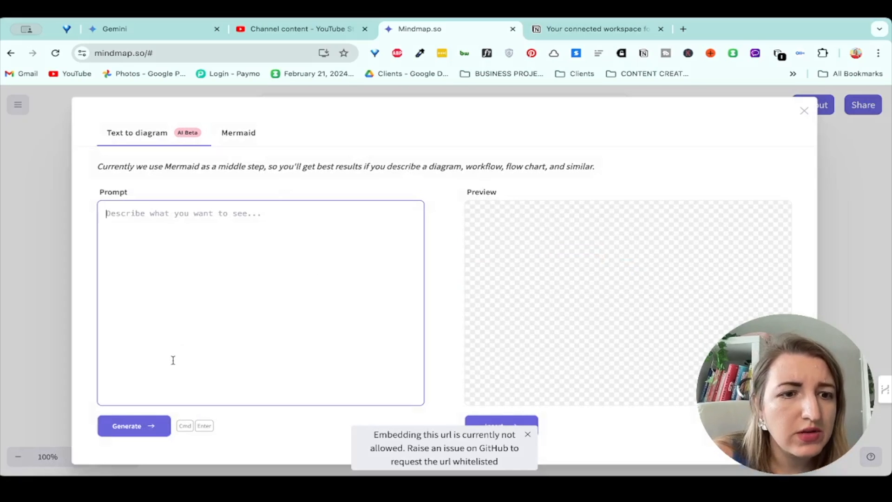
click(803, 111)
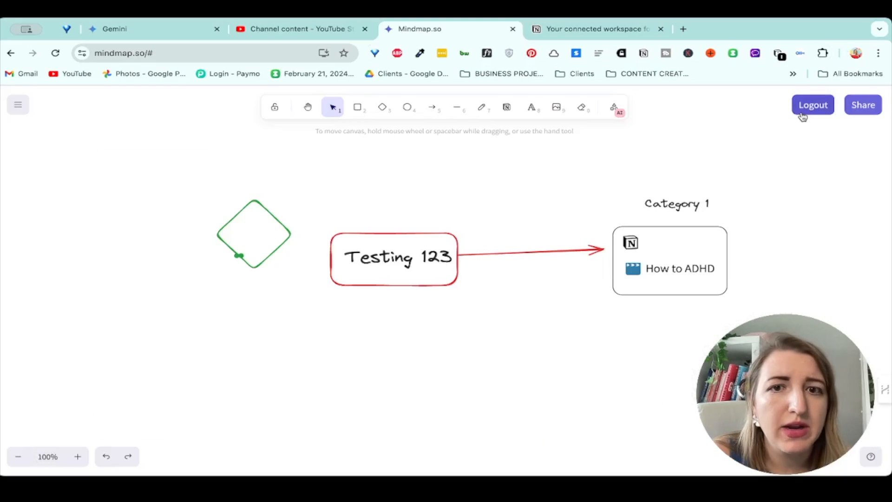
click(614, 108)
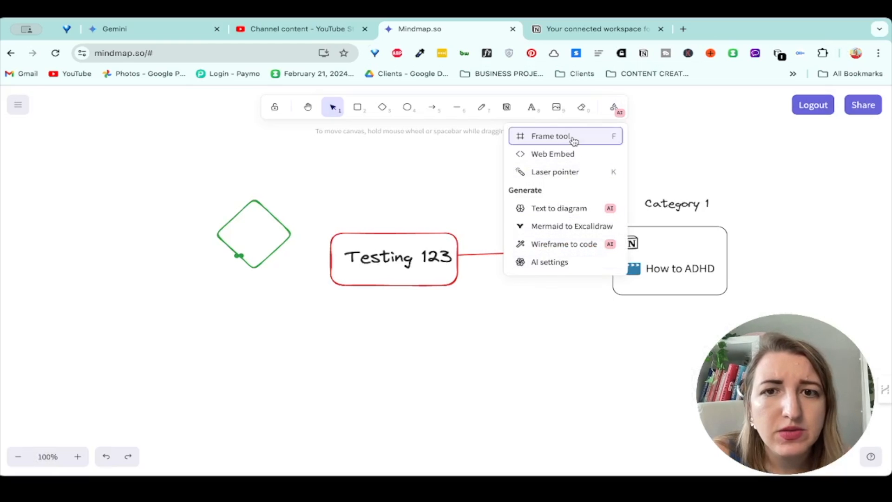
click(550, 136)
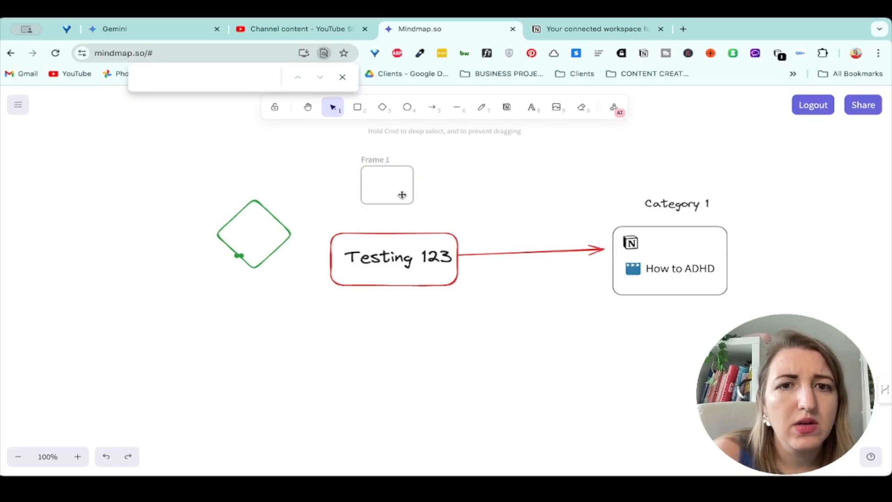
click(387, 184)
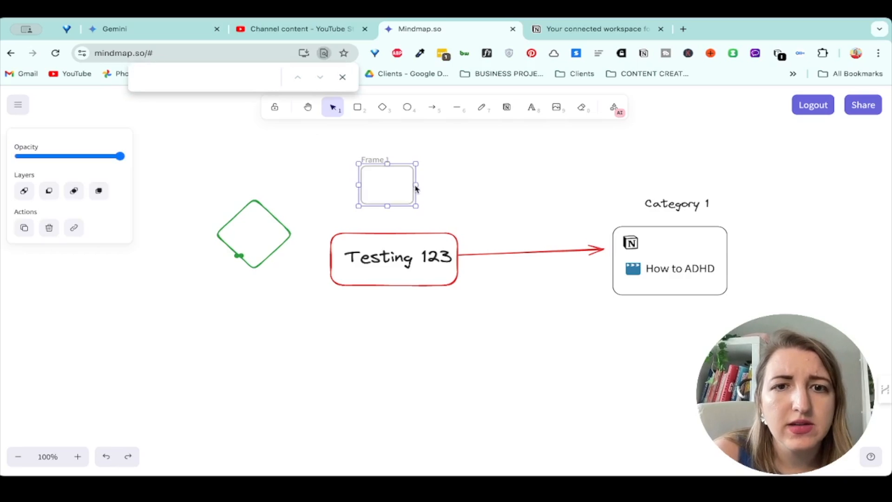
click(616, 107)
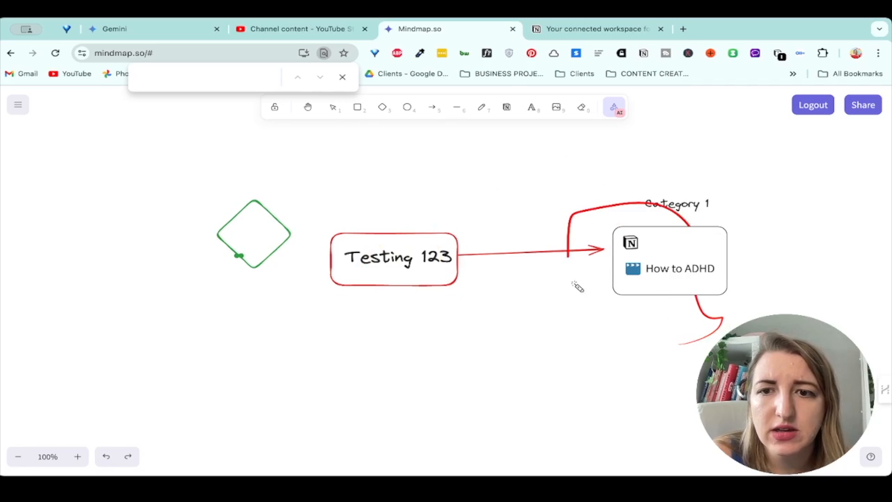
click(613, 106)
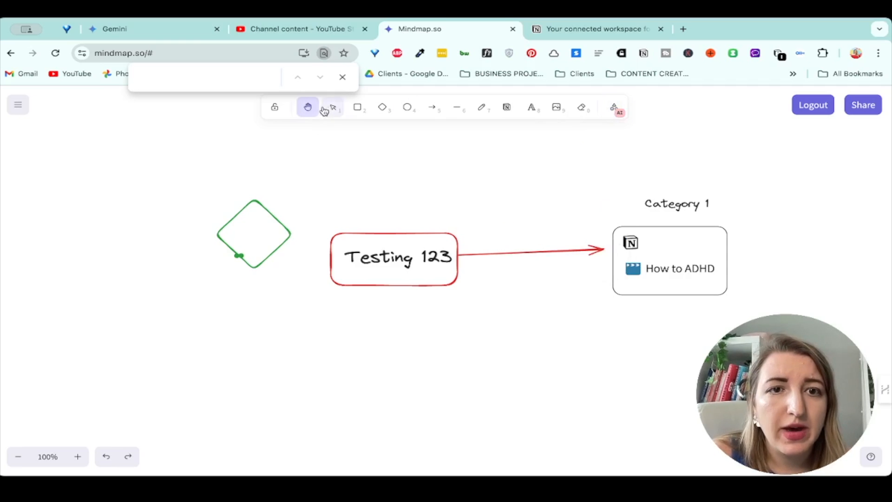
click(333, 107)
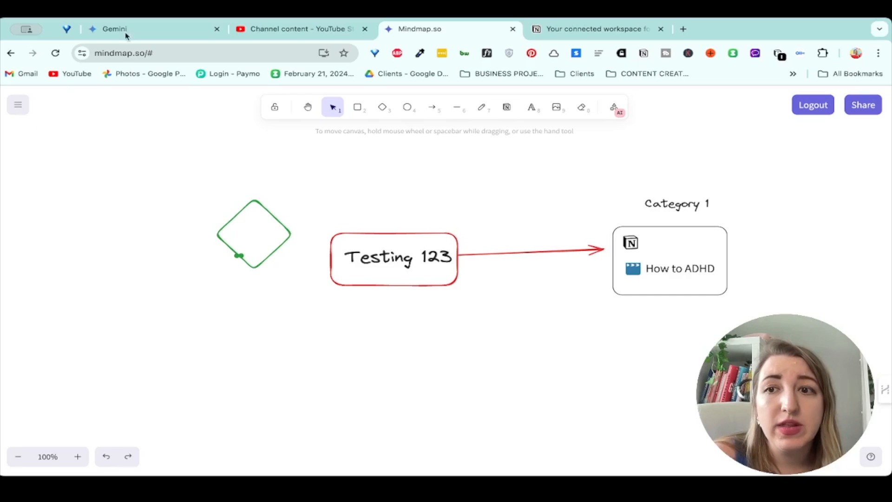
click(862, 105)
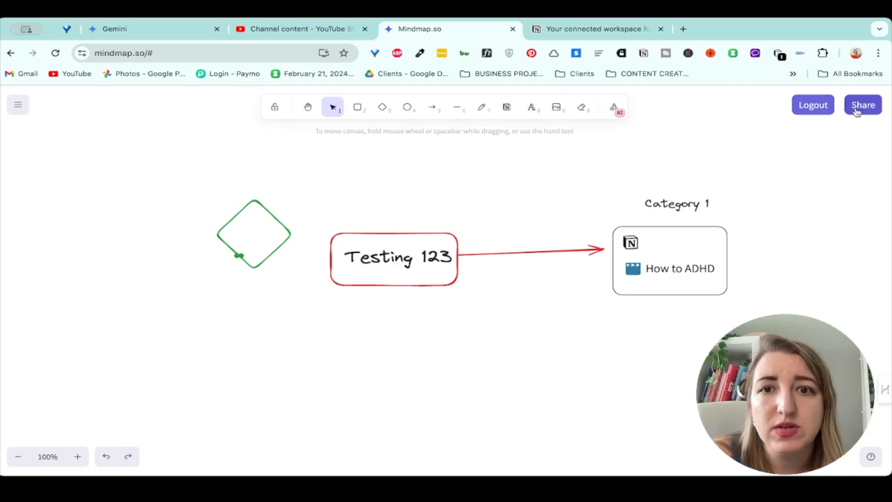
click(862, 105)
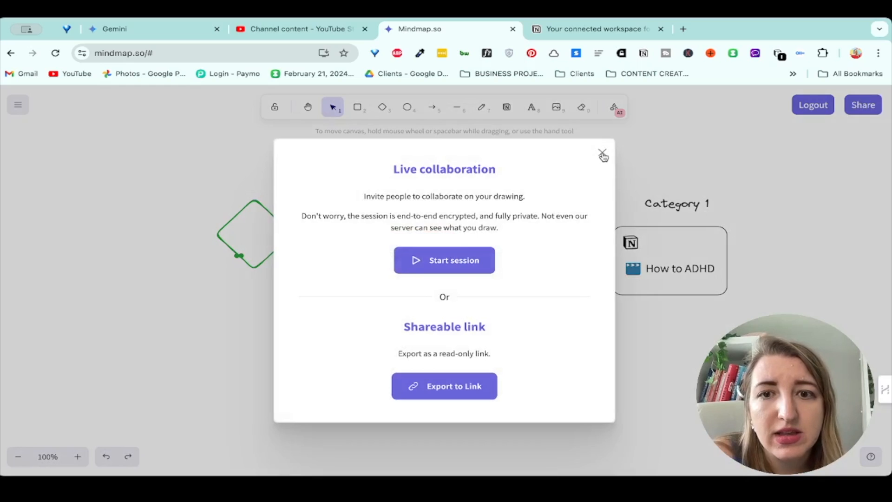
click(17, 104)
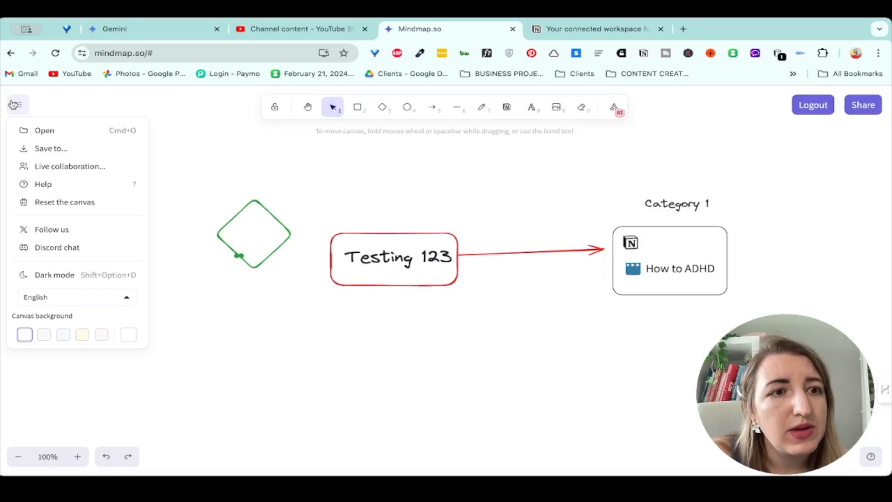
click(51, 147)
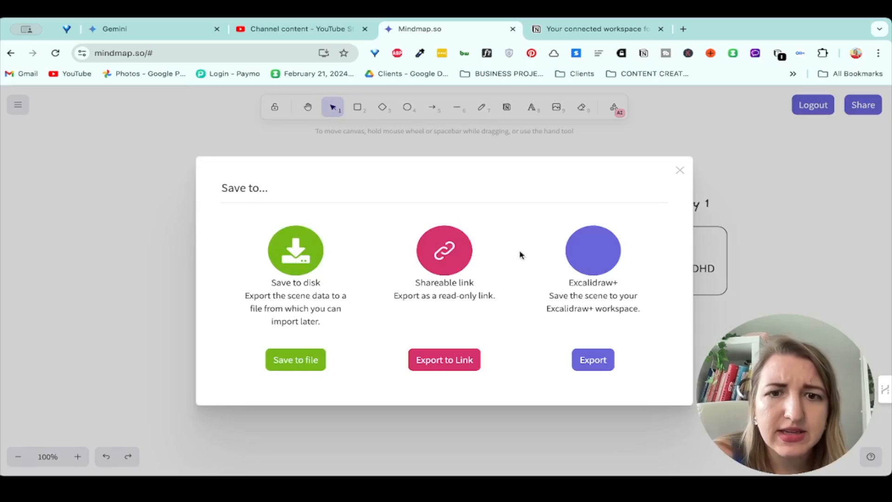
mouse_move(573, 300)
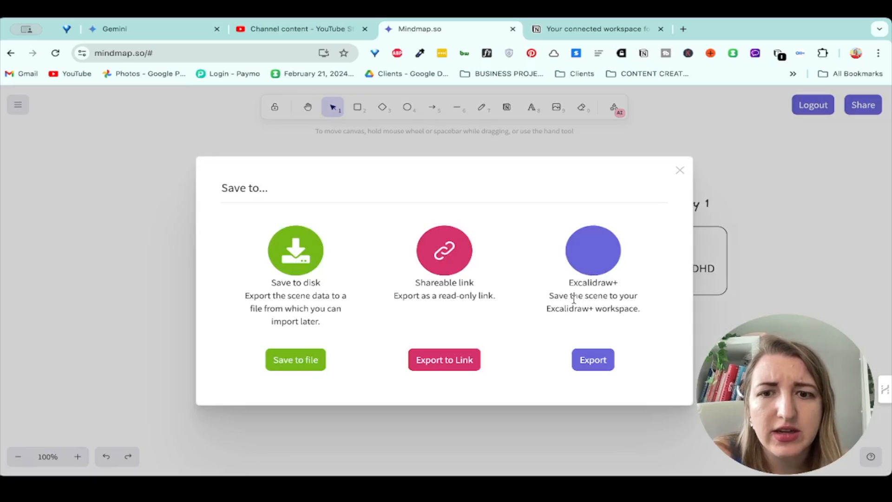
click(678, 170)
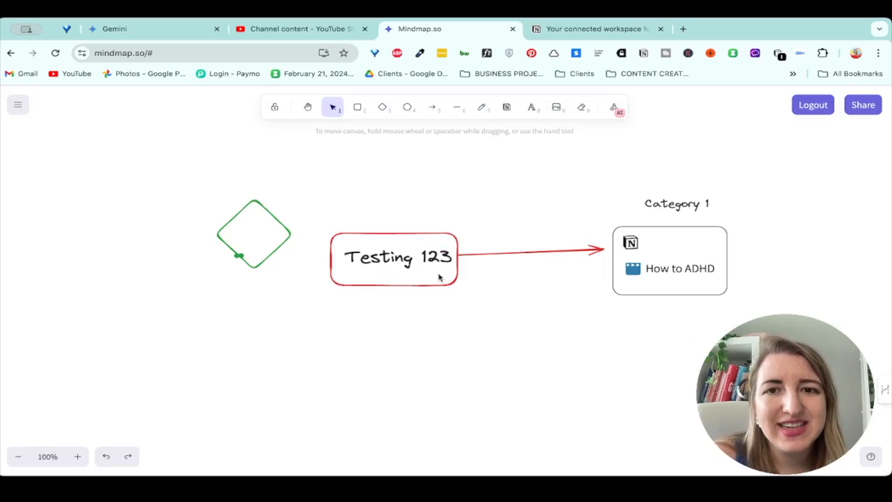
mouse_move(539, 375)
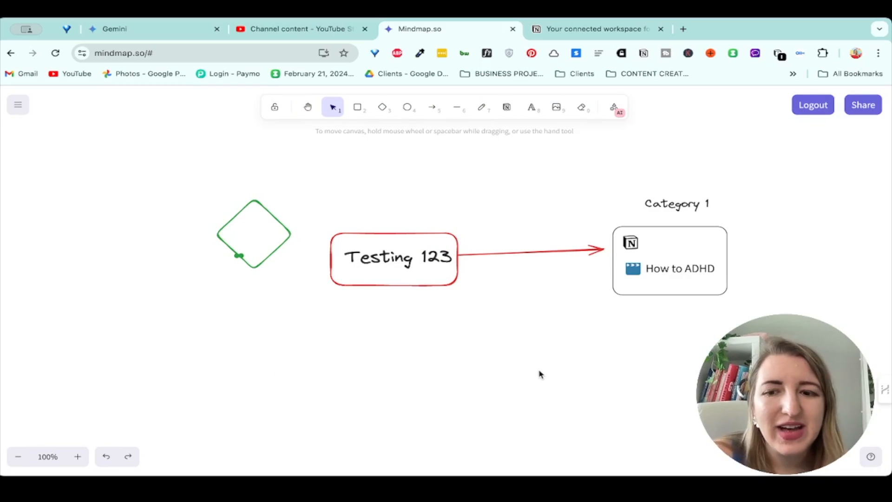